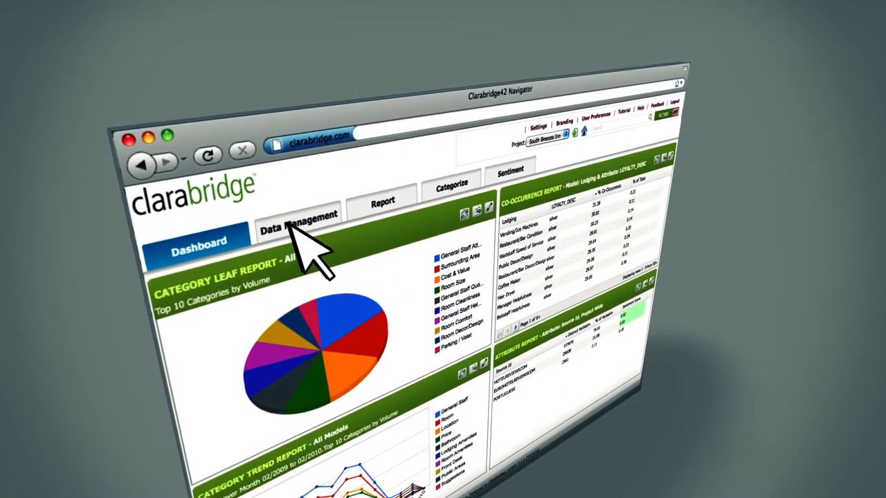
Go from the dashboard to Categorize, then to the Sentiment view of frequent positive words.
{"action": "left_click", "coordinate": [297, 215]}
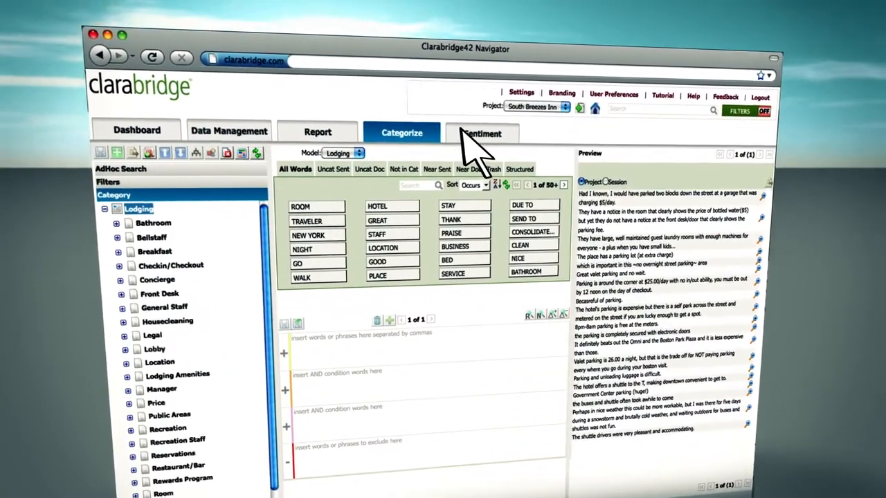
{"action": "left_click", "coordinate": [481, 133]}
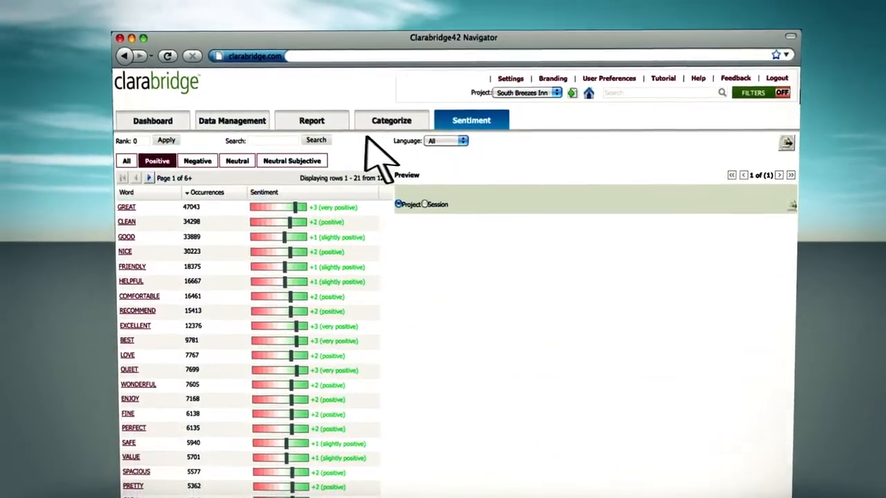
{"action": "left_click", "coordinate": [312, 120]}
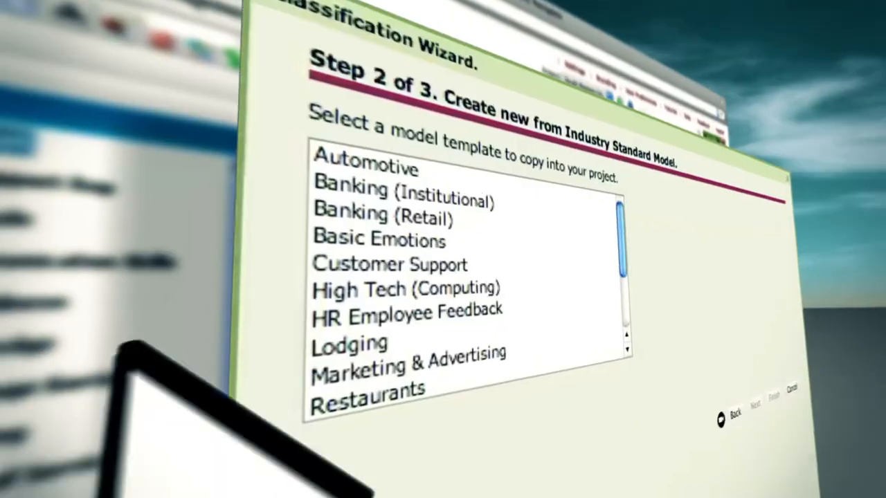
Select the Customer Support template in the Classification Wizard to build the category model.
{"action": "left_click", "coordinate": [388, 266]}
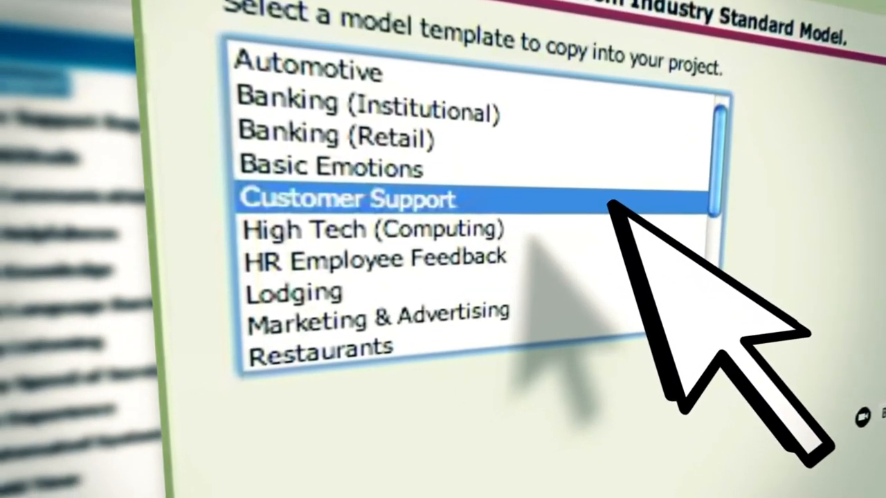
{"action": "scroll", "scroll_direction": "down", "scroll_amount": 3}
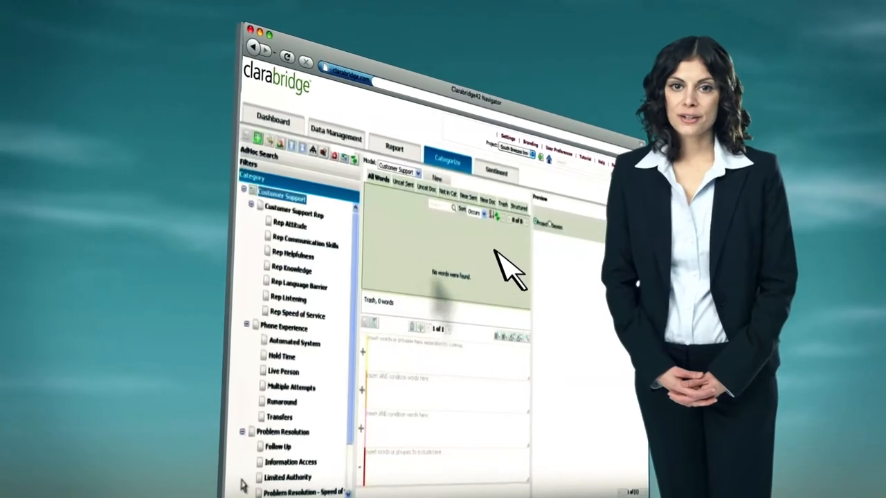
Show the Sentiment list filtered to negative words such as Issue, Problem and Noise.
{"action": "left_click", "coordinate": [490, 160]}
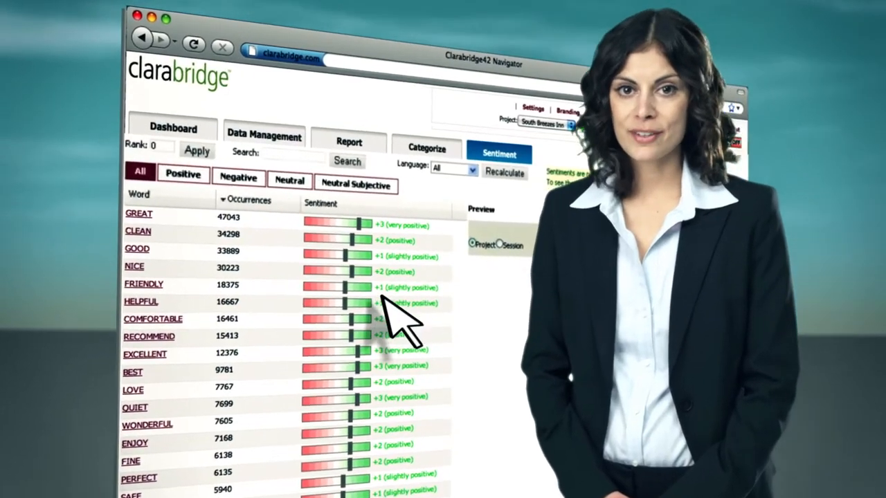
{"action": "left_click", "coordinate": [238, 177]}
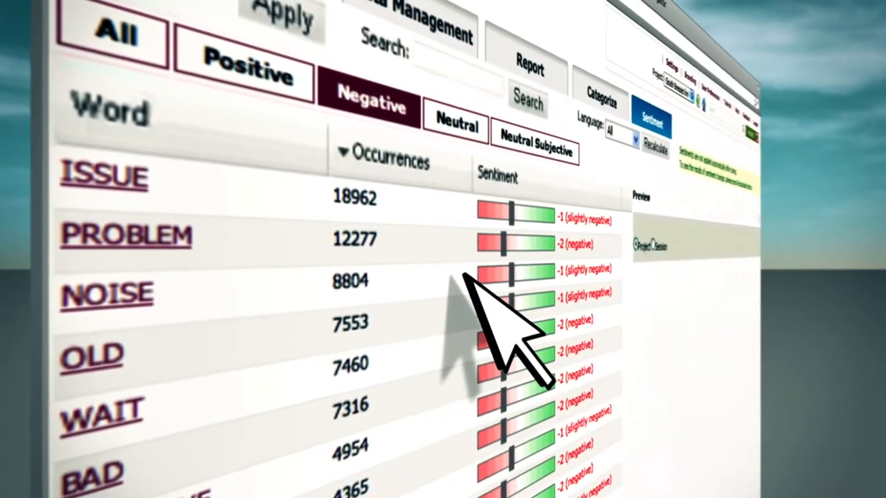